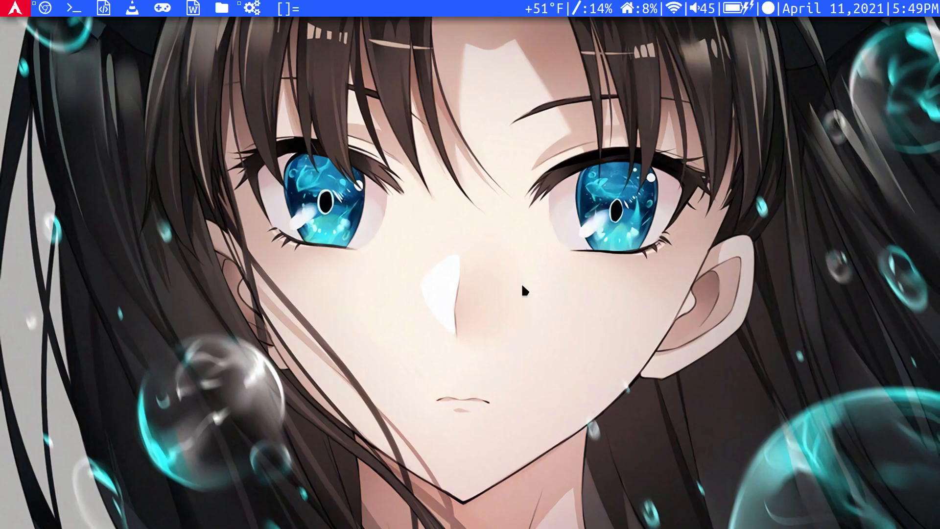
# - Launch VLC, open its file chooser and browse into the Downloads folder
pyautogui.click(132, 8)
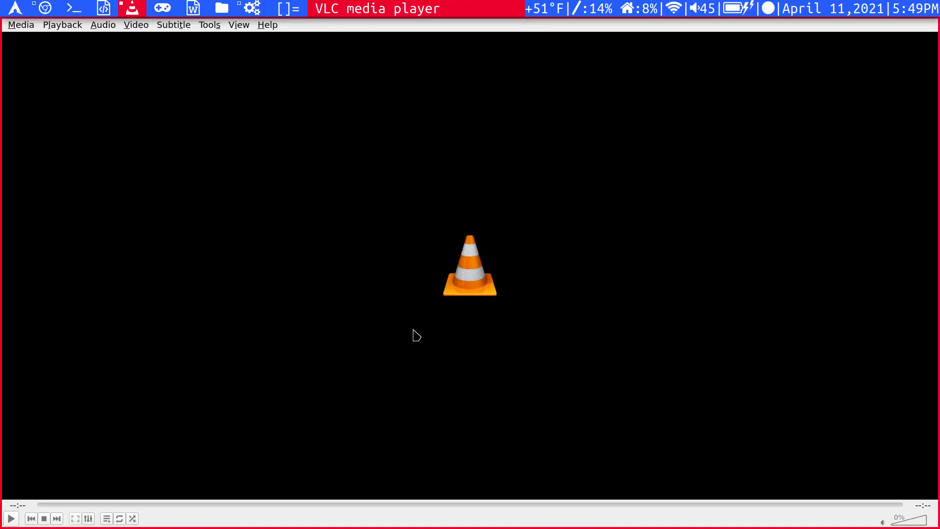
pyautogui.click(21, 25)
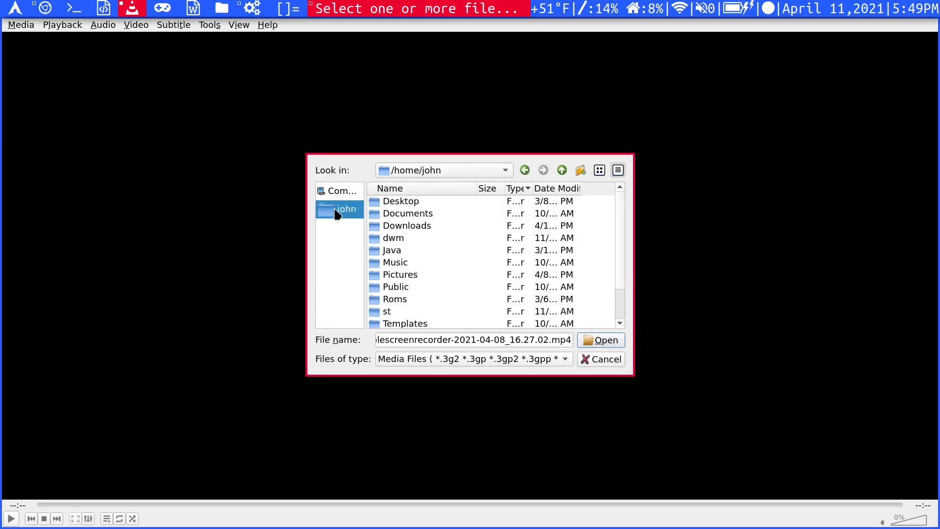
pyautogui.moveTo(384, 251)
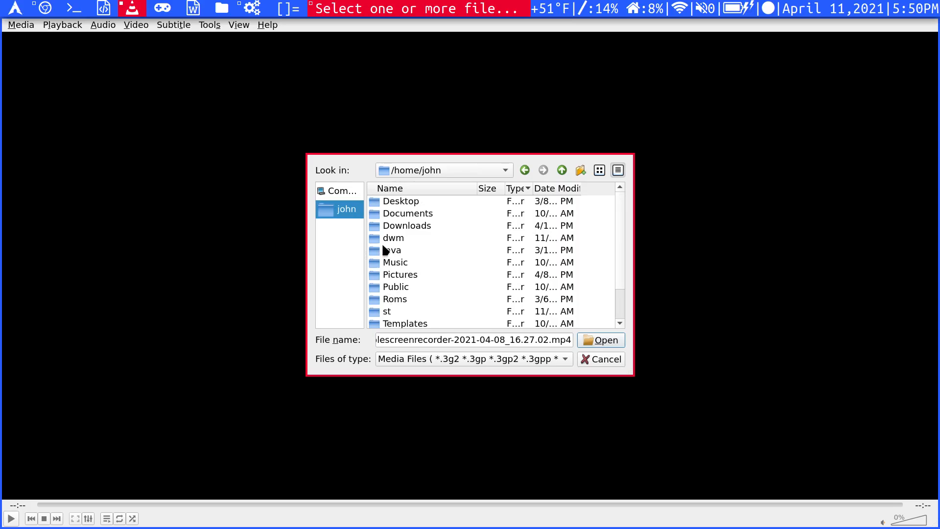
pyautogui.doubleClick(407, 225)
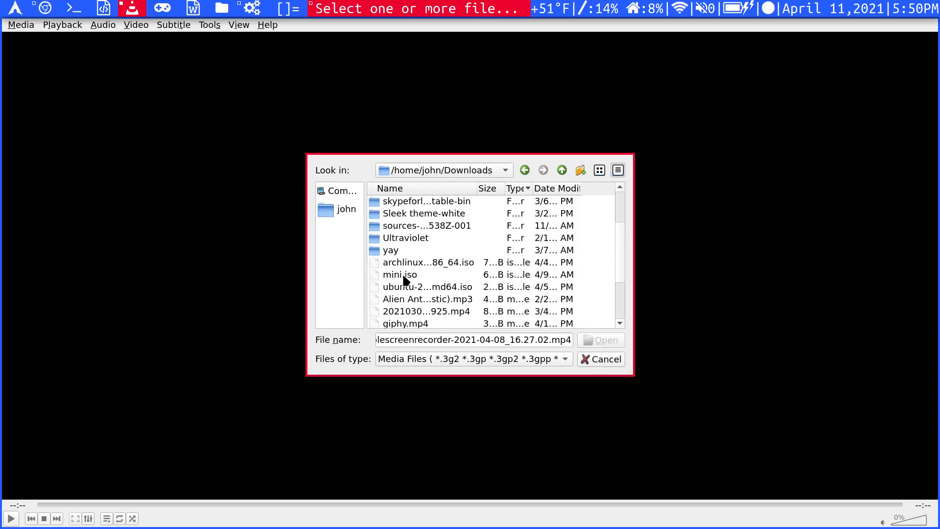
pyautogui.doubleClick(422, 299)
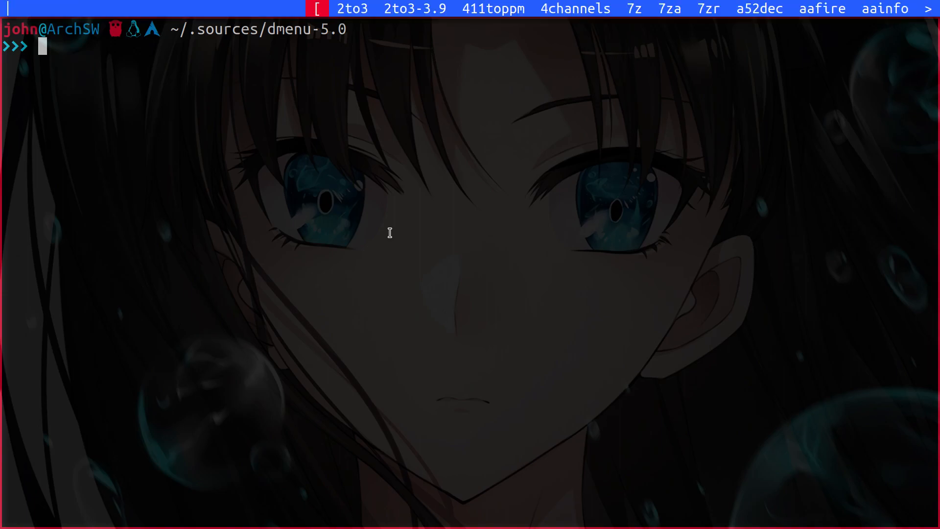
# - Open dmenu's config.h with nano and place the cursor on the topbar value
pyautogui.write('nano')
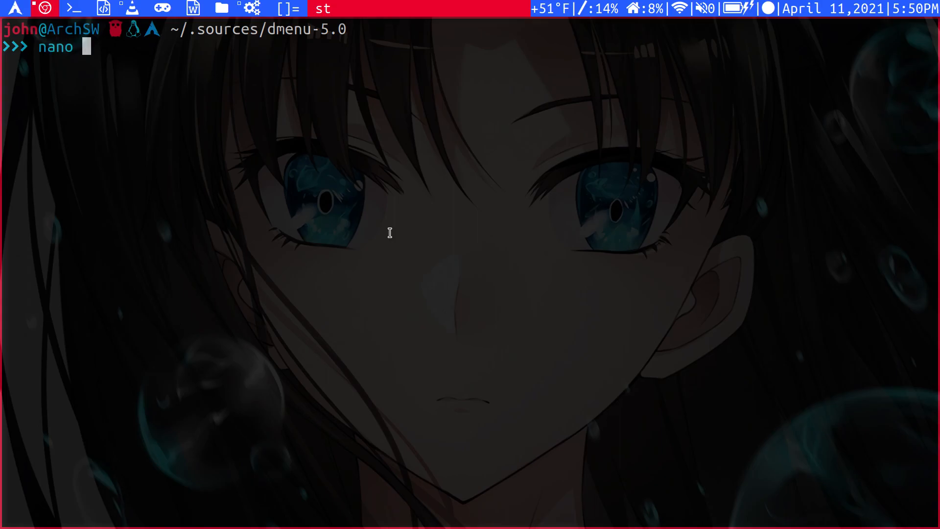
pyautogui.write('config.')
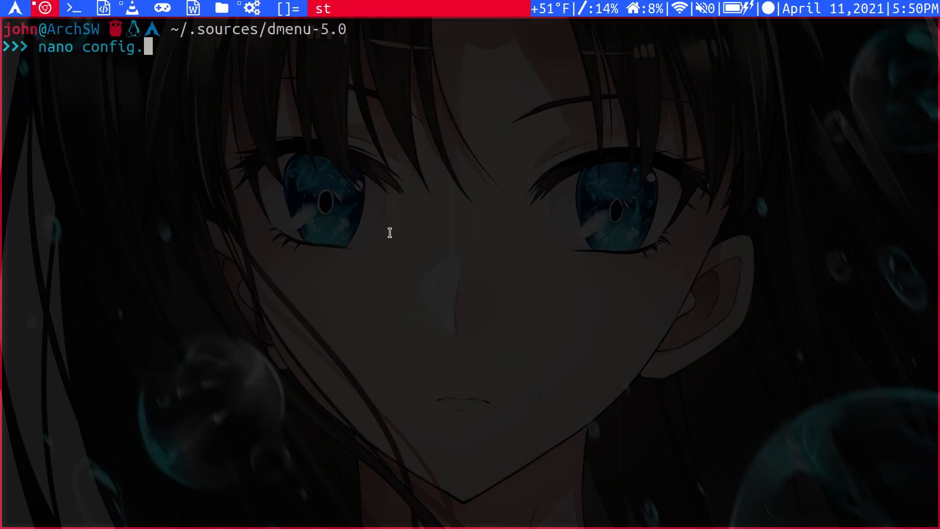
pyautogui.press('Return')
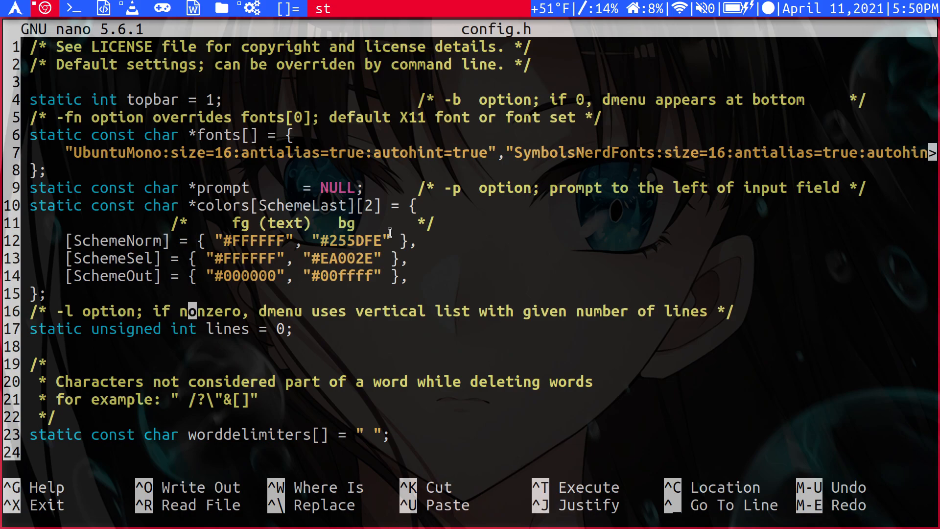
pyautogui.click(192, 329)
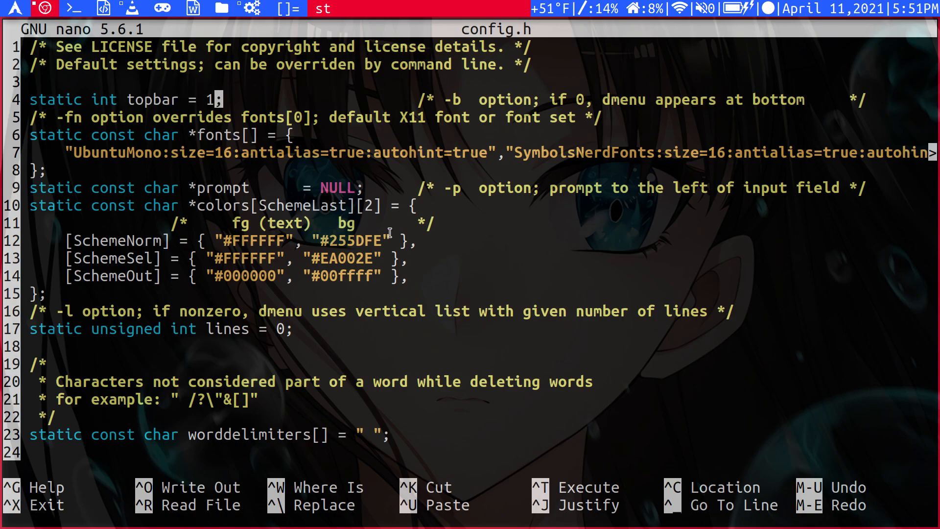
# - Set topbar to 0 and rebuild dmenu with sudo make clean install
pyautogui.press('BackSpace')
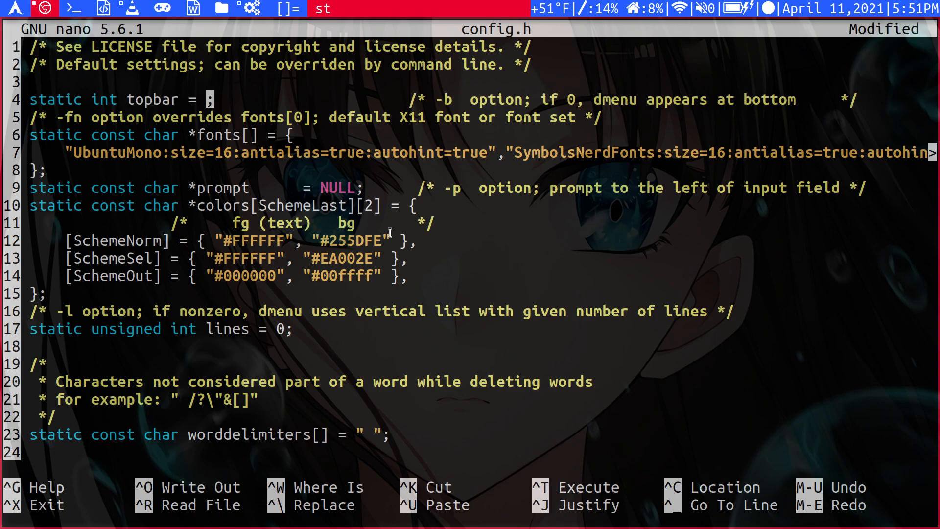
pyautogui.write('0')
pyautogui.write('sudo ma')
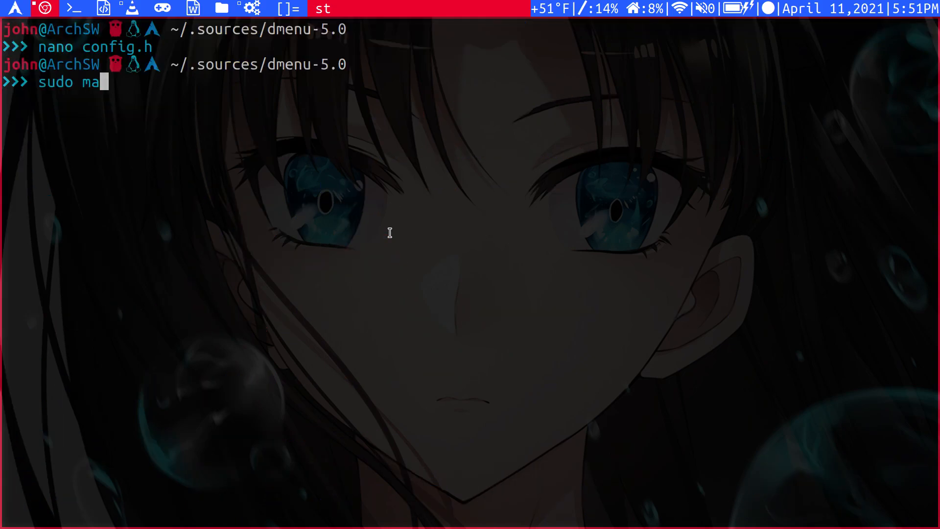
pyautogui.write('ke clean install')
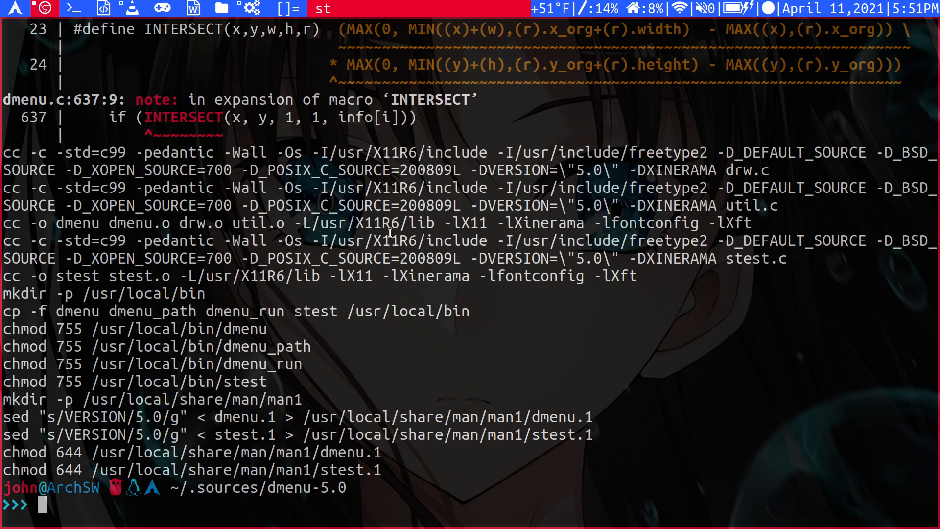
# - Reopen config.h, restore topbar to 1 and save on exit
pyautogui.write('nano config.h')
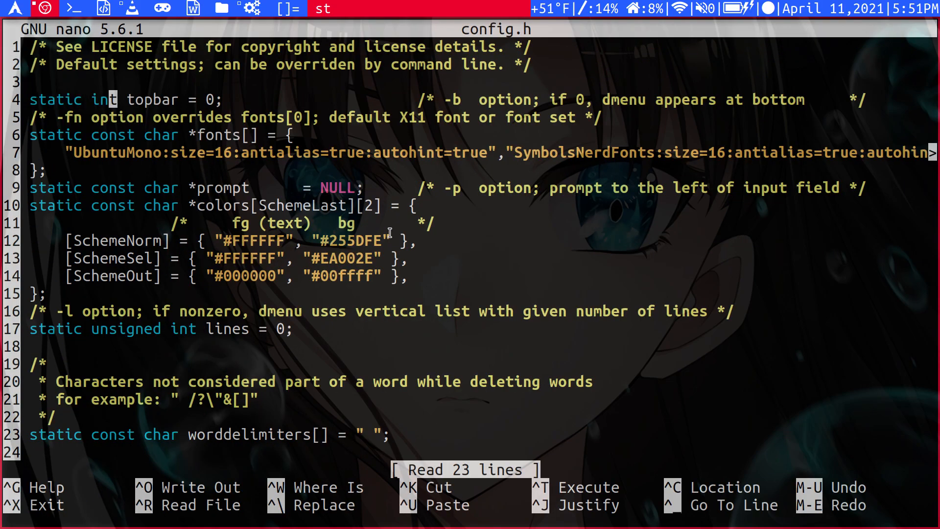
pyautogui.write('1')
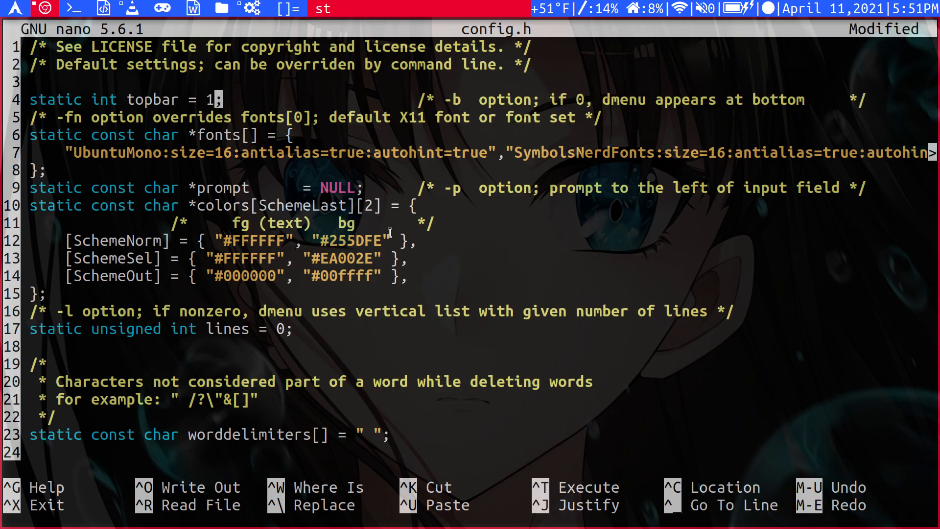
pyautogui.press('ctrl+x')
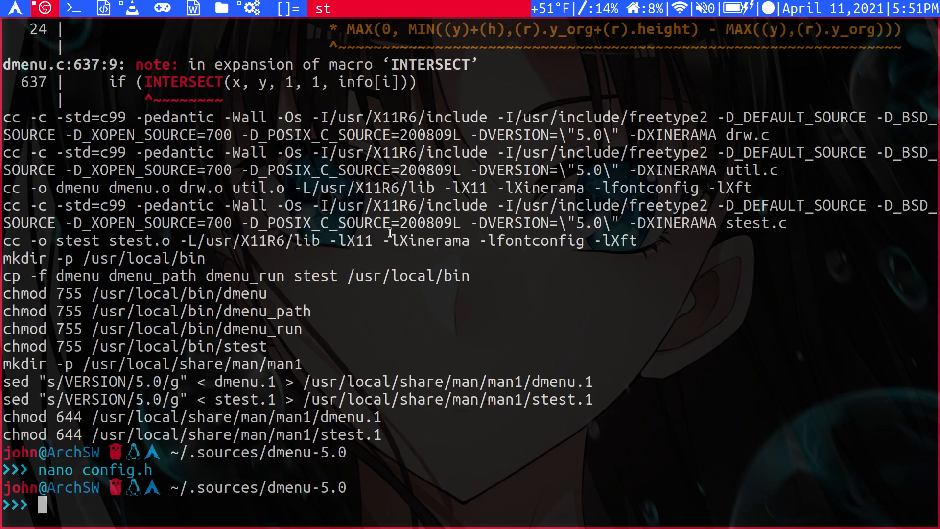
pyautogui.press('Return')
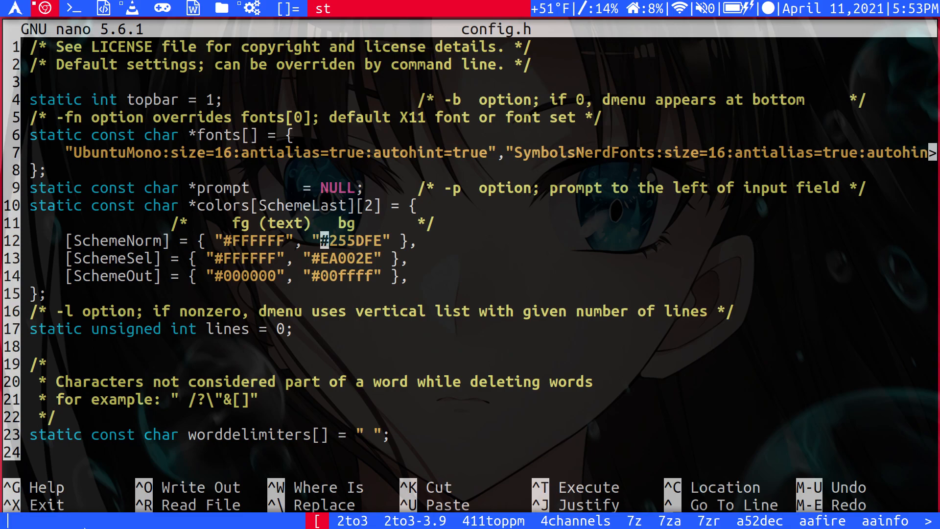
# - Click near the bottom of the nano window showing config.h
pyautogui.click(351, 519)
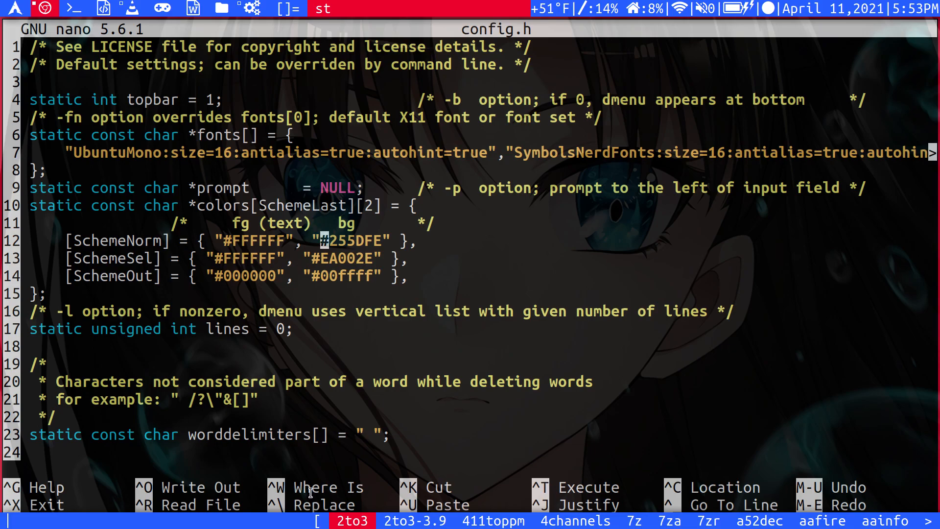
pyautogui.moveTo(310, 468)
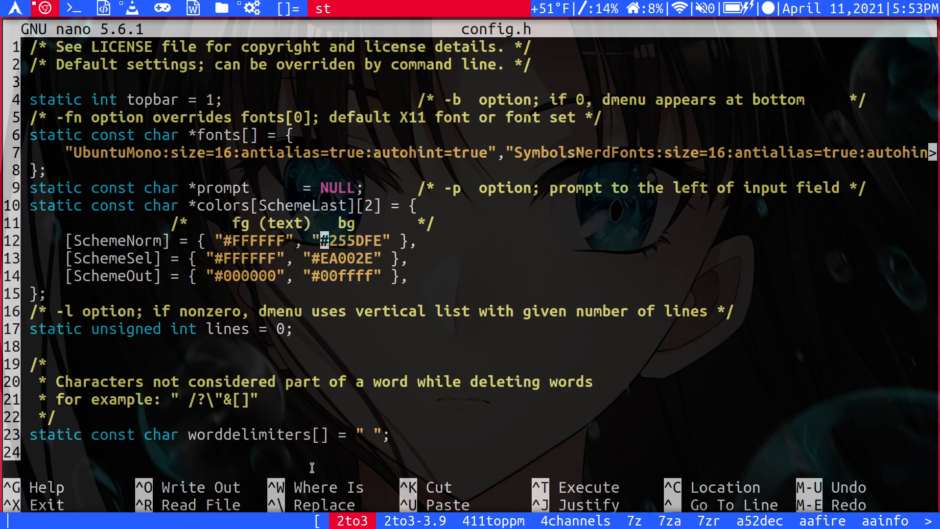
pyautogui.moveTo(321, 490)
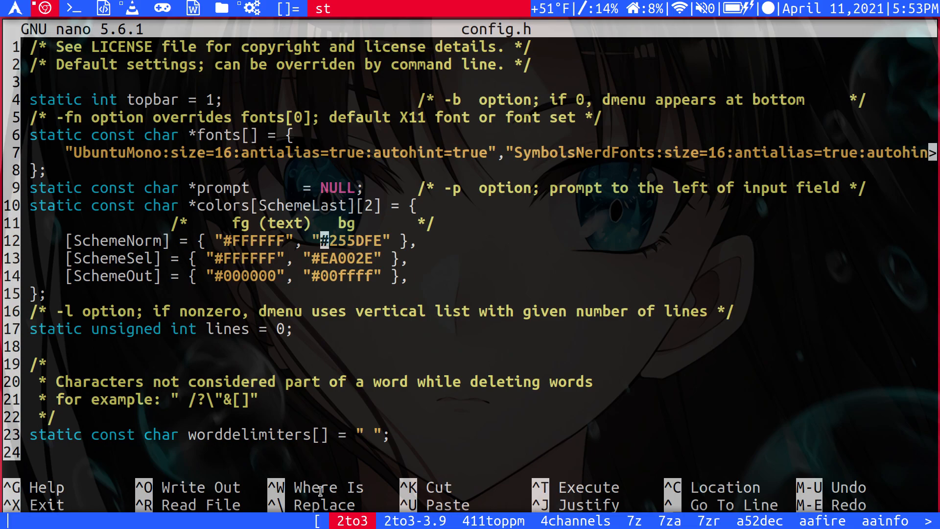
pyautogui.moveTo(323, 509)
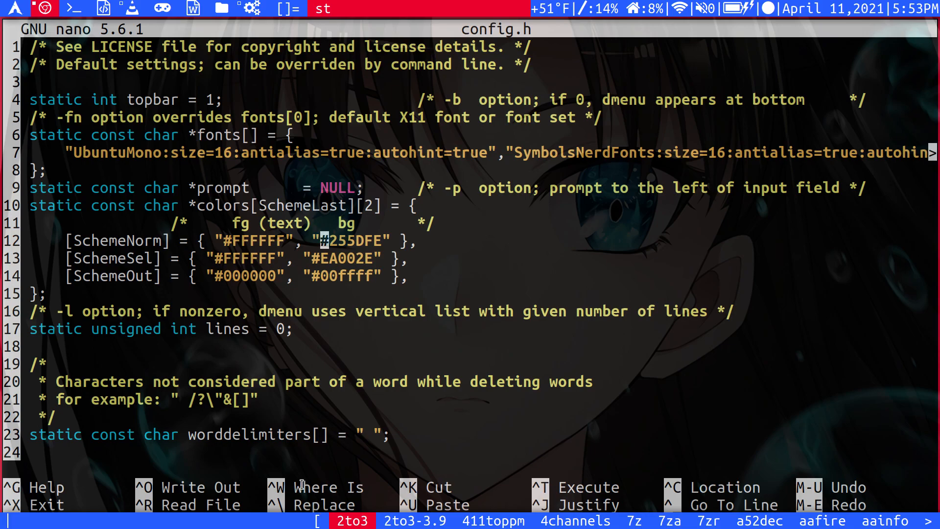
pyautogui.moveTo(118, 258)
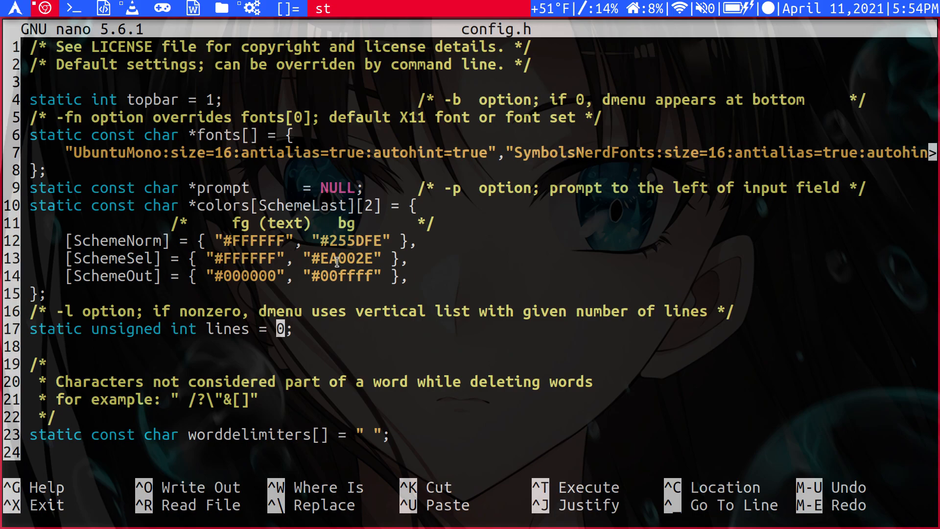
# - Change dmenu's lines value from 0 to 4 and save config.h on exit
pyautogui.click(281, 205)
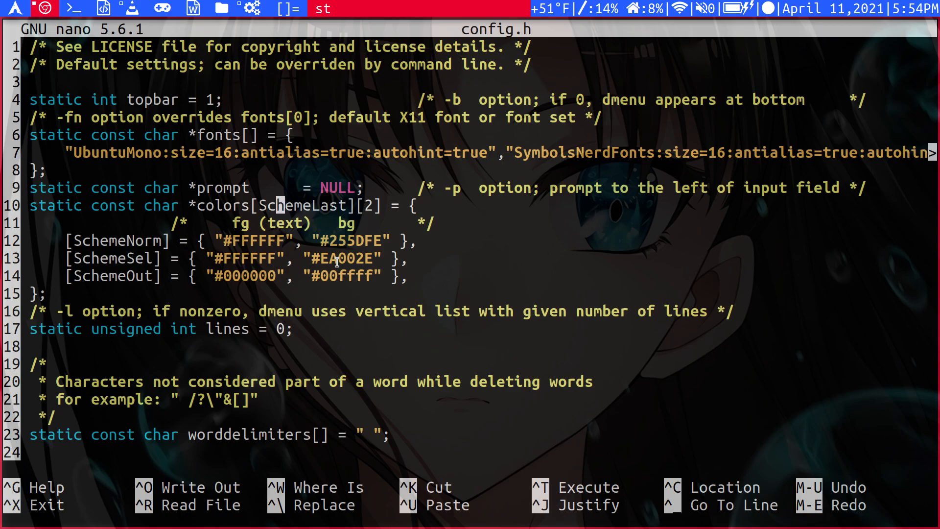
pyautogui.moveTo(278, 329)
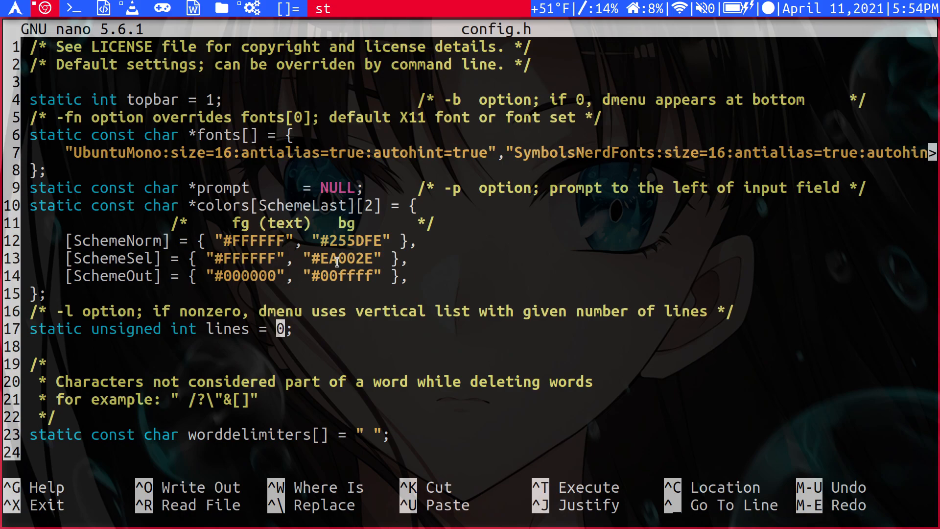
pyautogui.press('BackSpace')
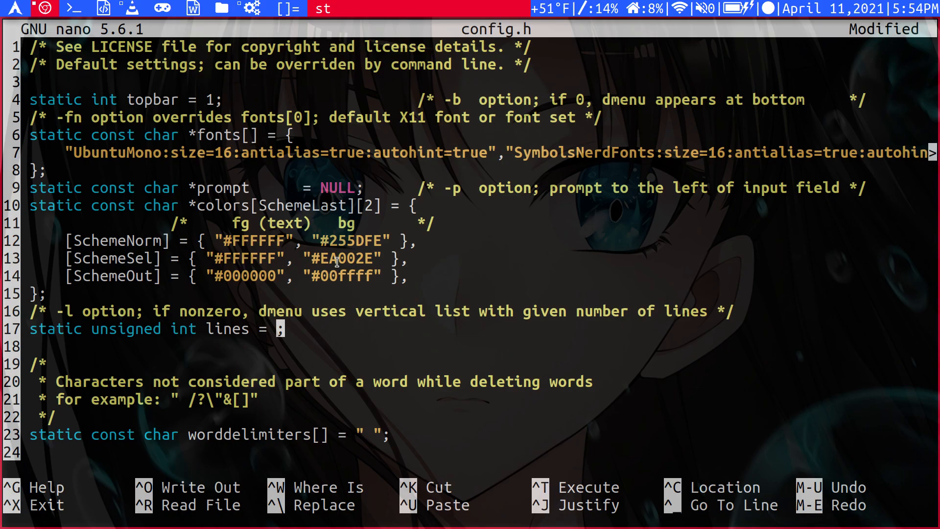
pyautogui.write('4')
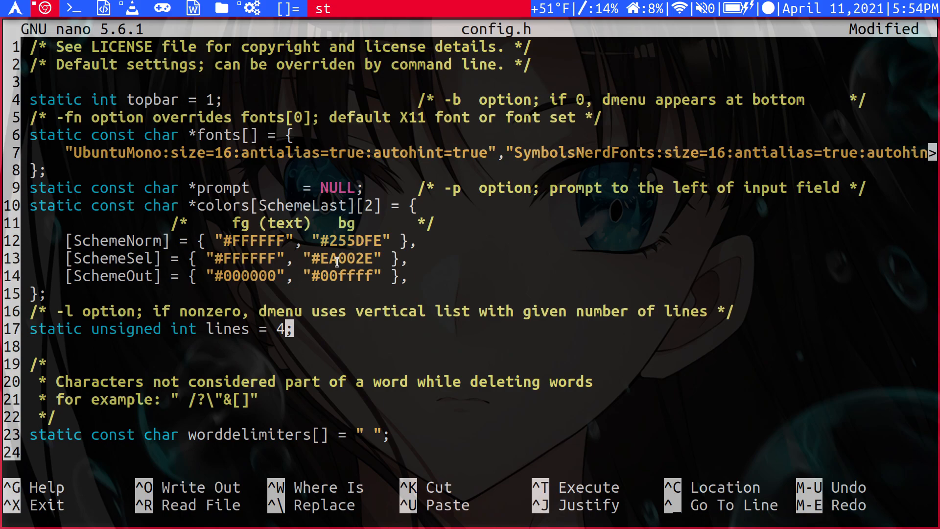
pyautogui.press('ctrl+x')
pyautogui.write('sudo')
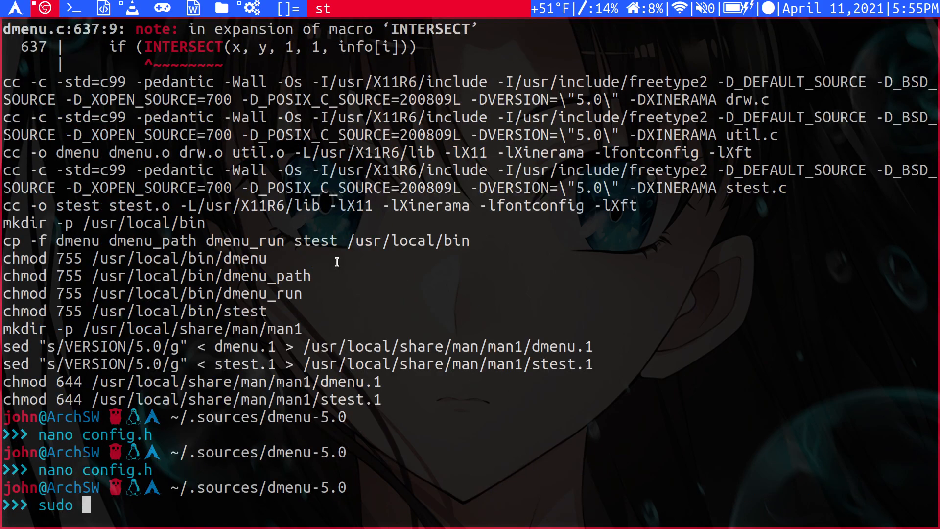
# - Rebuild dmenu with sudo make clean install and test the four-line list
pyautogui.write('make clean in')
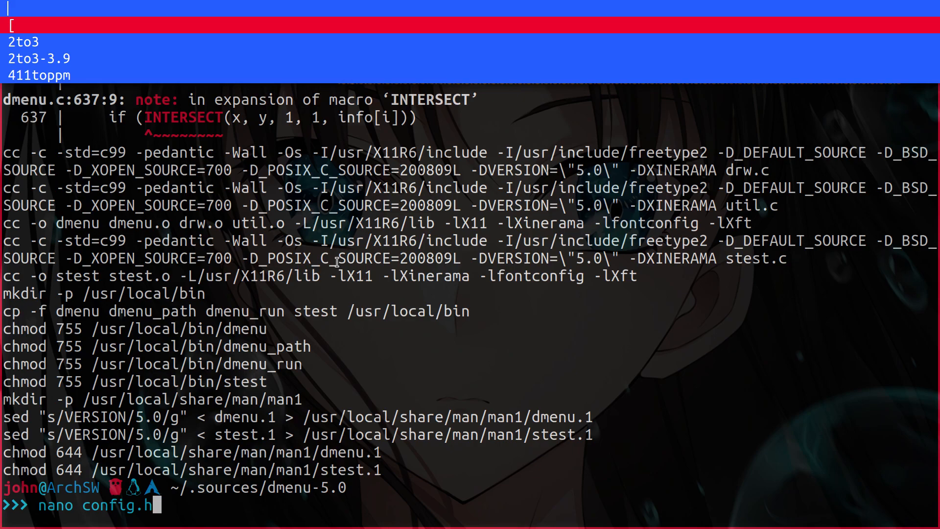
pyautogui.write('chr')
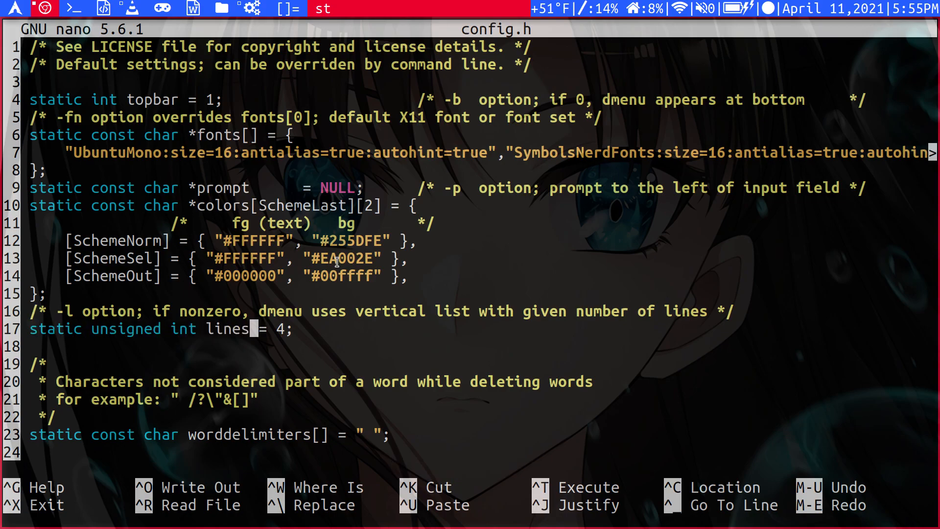
# - Revert lines to 0 in config.h, then save and quit nano
pyautogui.write('0')
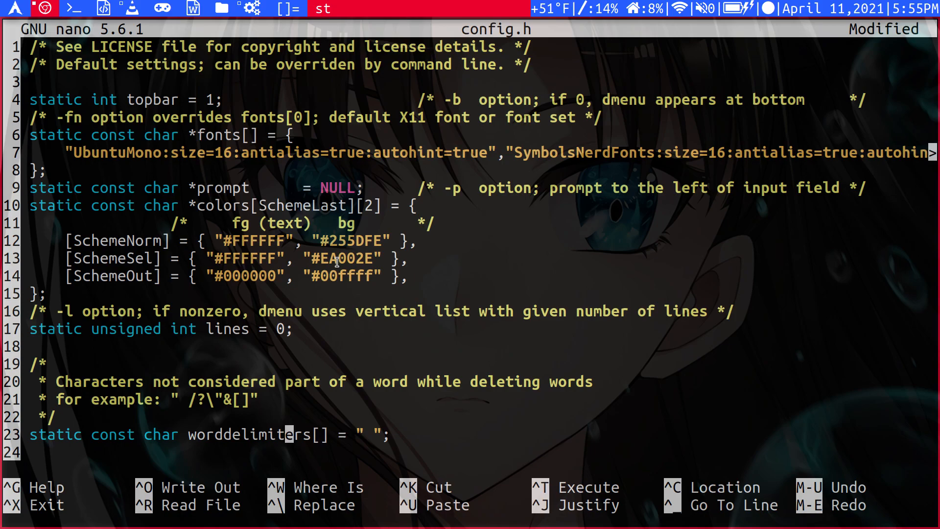
pyautogui.press('ctrl+x')
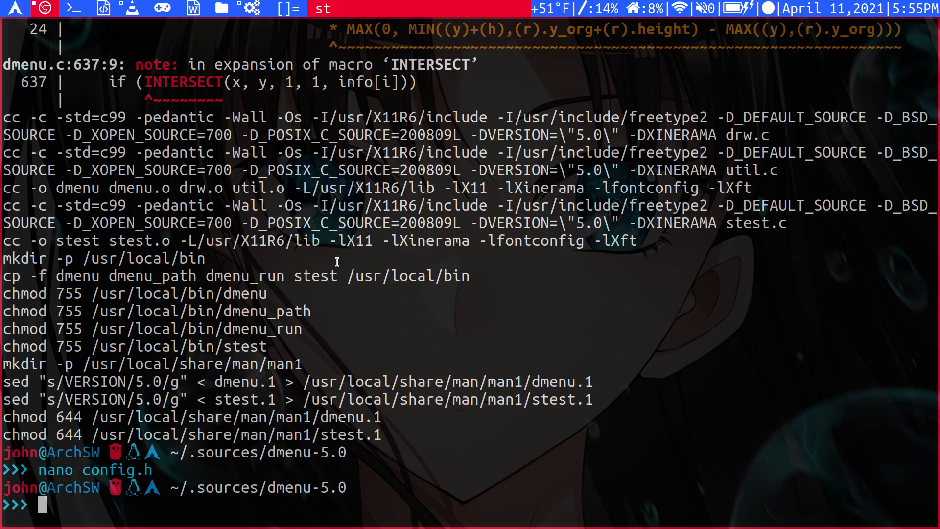
# - Move from dmenu-5.0 into the dwm folder and open its config.h in nano
pyautogui.write('cd ..')
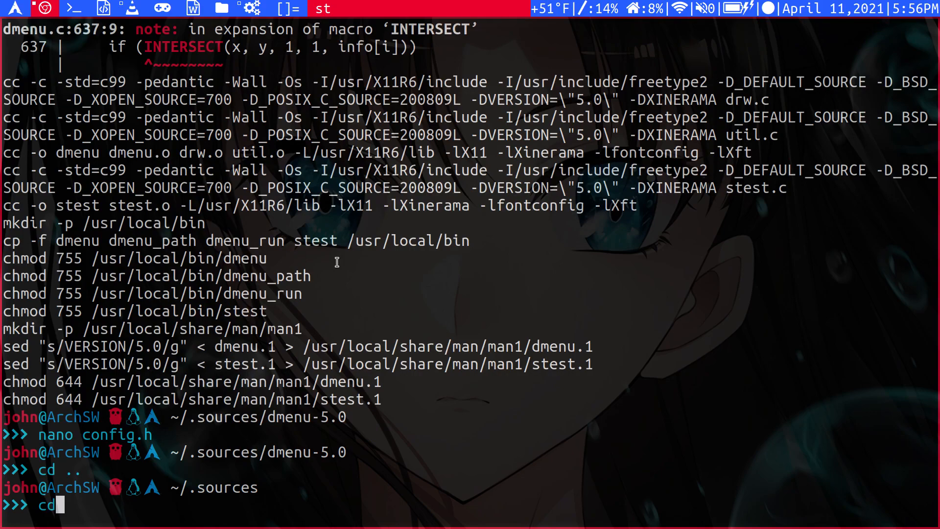
pyautogui.write('dwm')
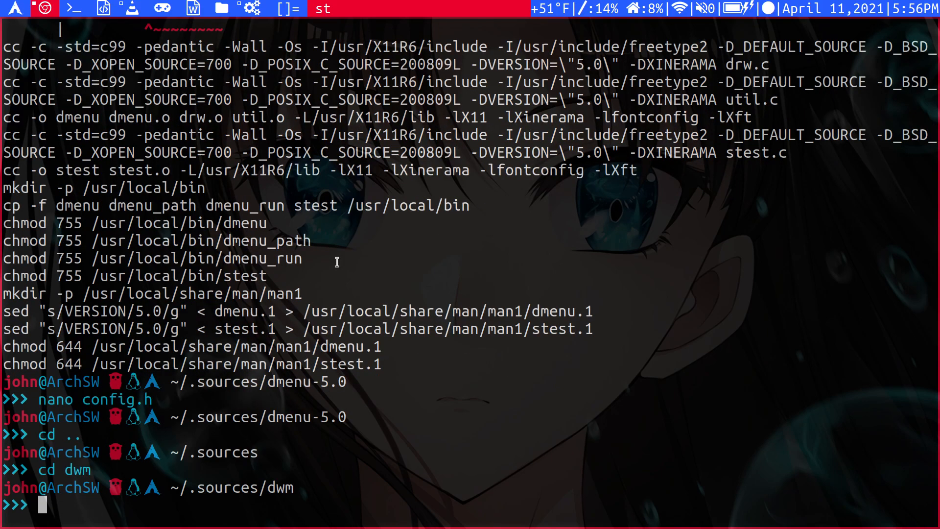
pyautogui.write('nano config')
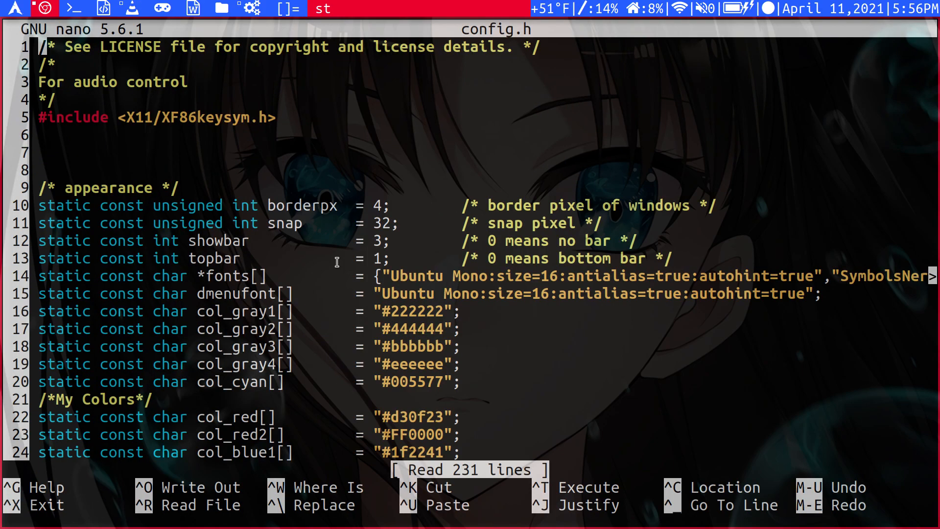
# - Scroll down through dwm's config.h to review its settings
pyautogui.scroll(-3)
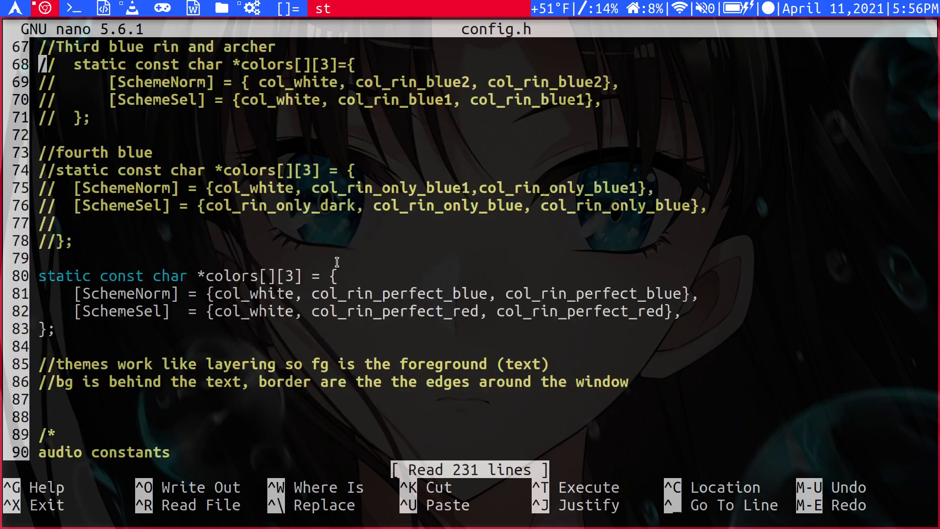
pyautogui.scroll(-3)
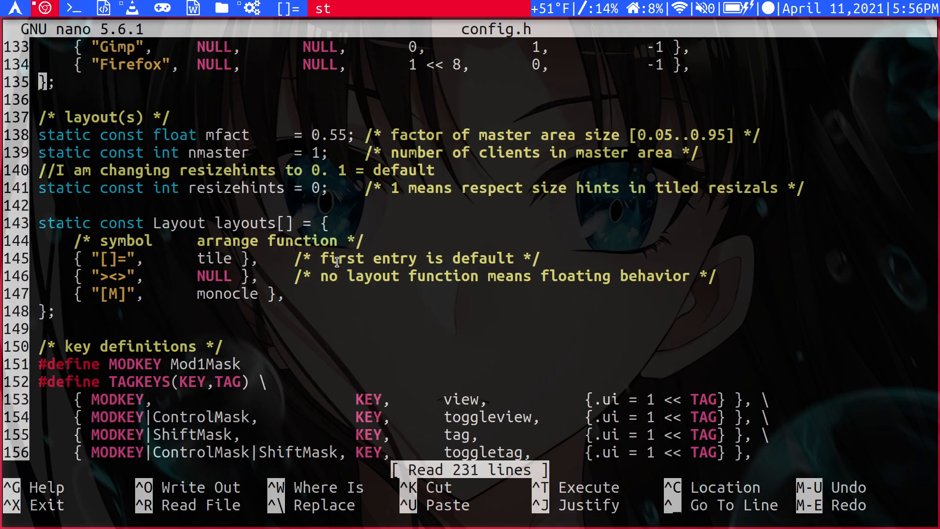
pyautogui.scroll(-3)
pyautogui.write('cd ')
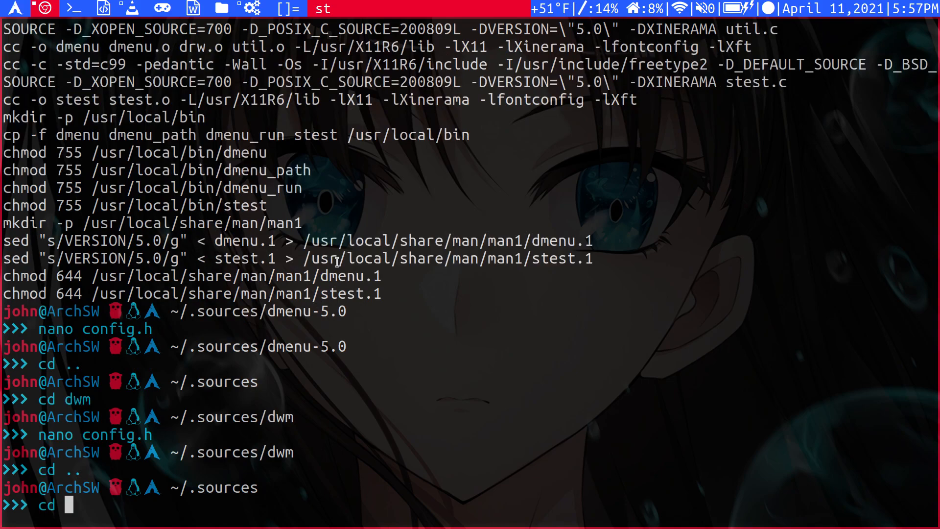
# - Return to dmenu-5.0 and rebuild dmenu with sudo make clean install
pyautogui.write('dmenu-5.0/')
pyautogui.write('sudo ma')
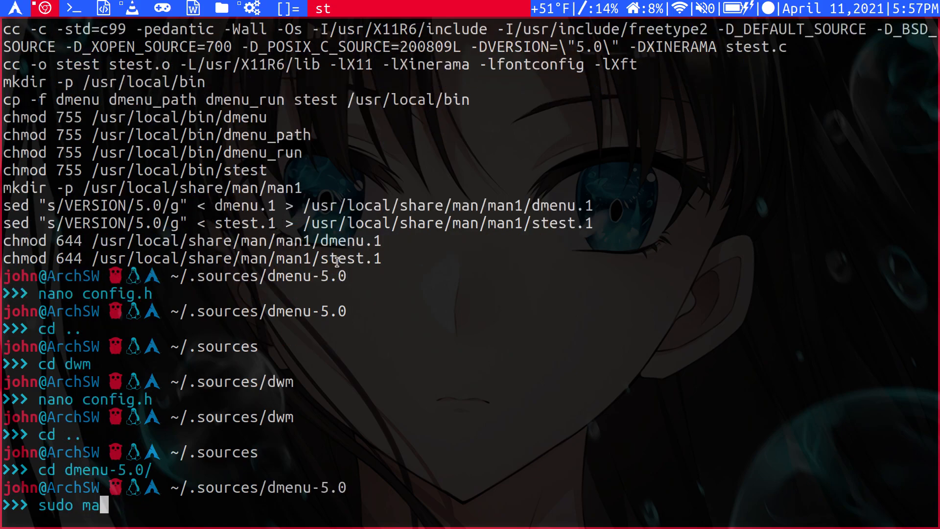
pyautogui.write('ke clean insall')
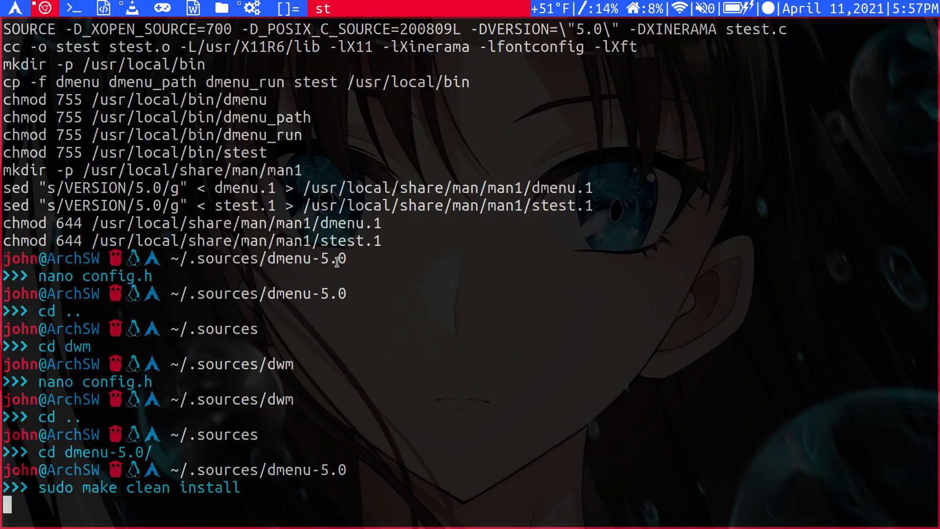
pyautogui.press('Return')
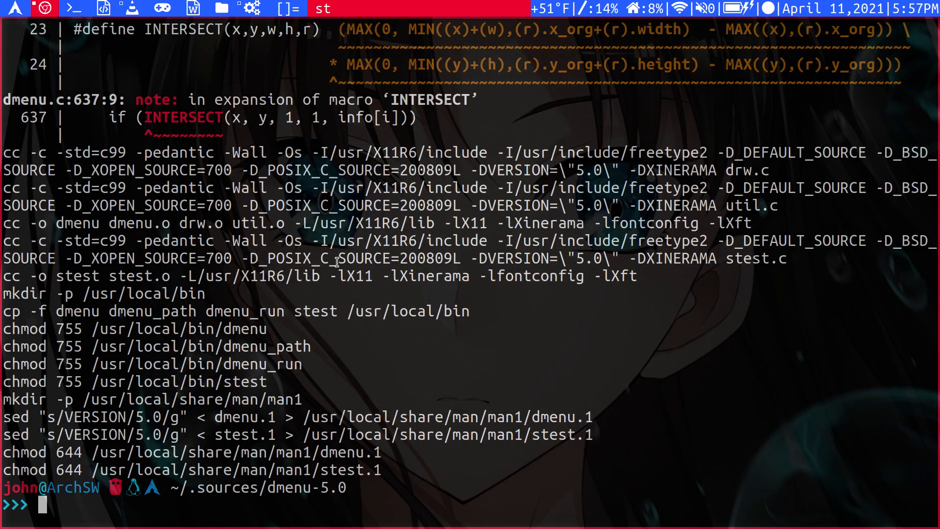